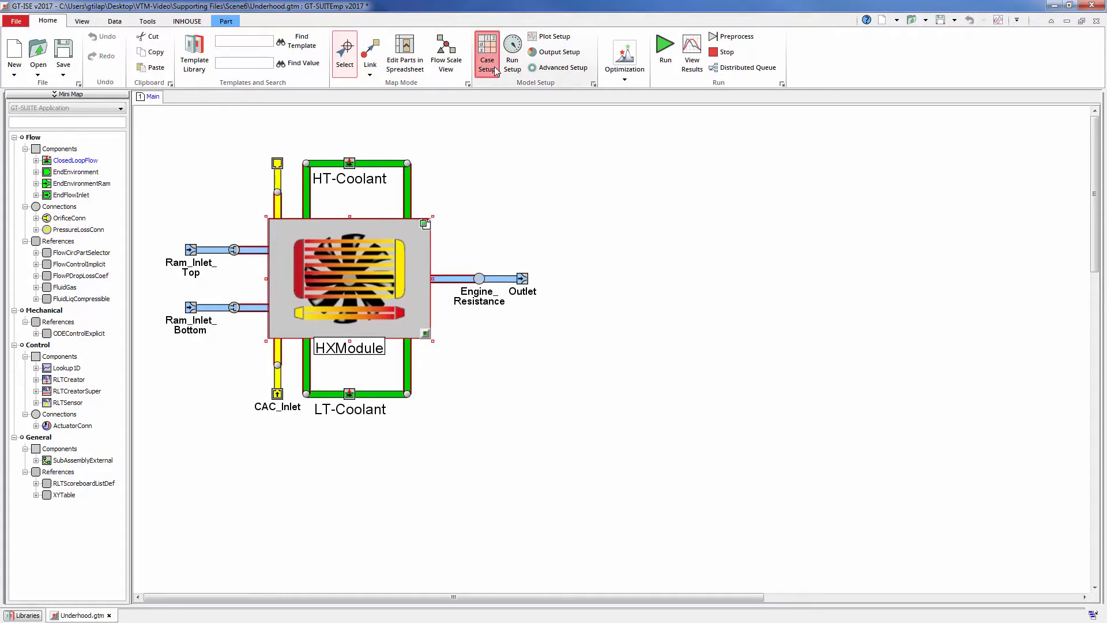
Show the HT coolant case parameters and preview the cooling module's 3D solid geometry for Case 3.
{"action": "left_click", "coordinate": [486, 53]}
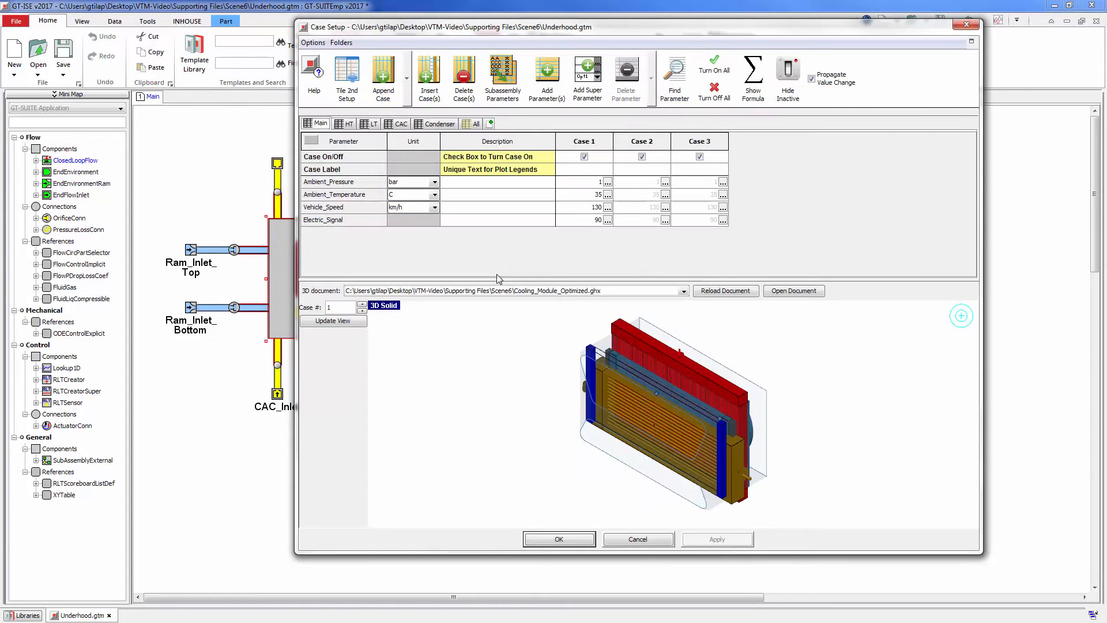
{"action": "left_click", "coordinate": [344, 124]}
{"action": "type", "text": "3"}
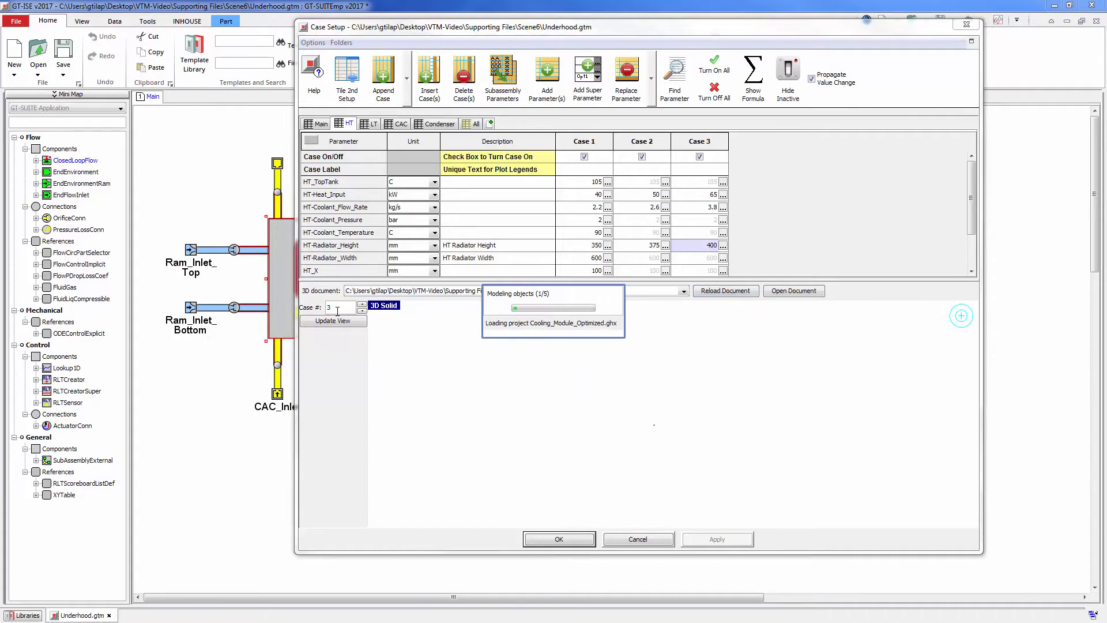
{"action": "left_click", "coordinate": [332, 321]}
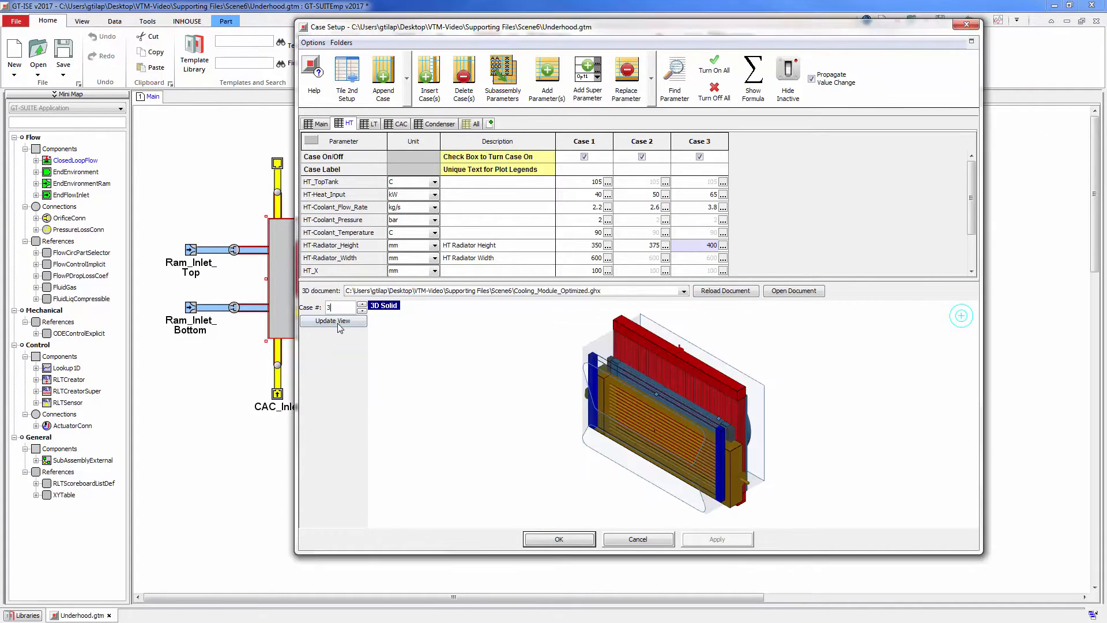
{"action": "left_click", "coordinate": [332, 320]}
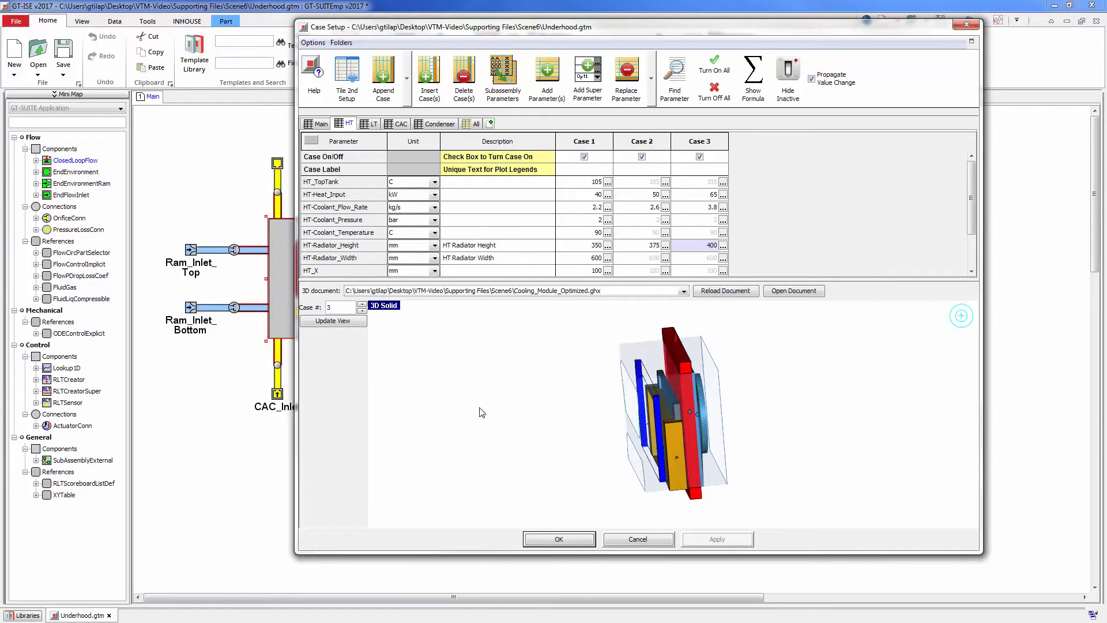
{"action": "left_click", "coordinate": [558, 539]}
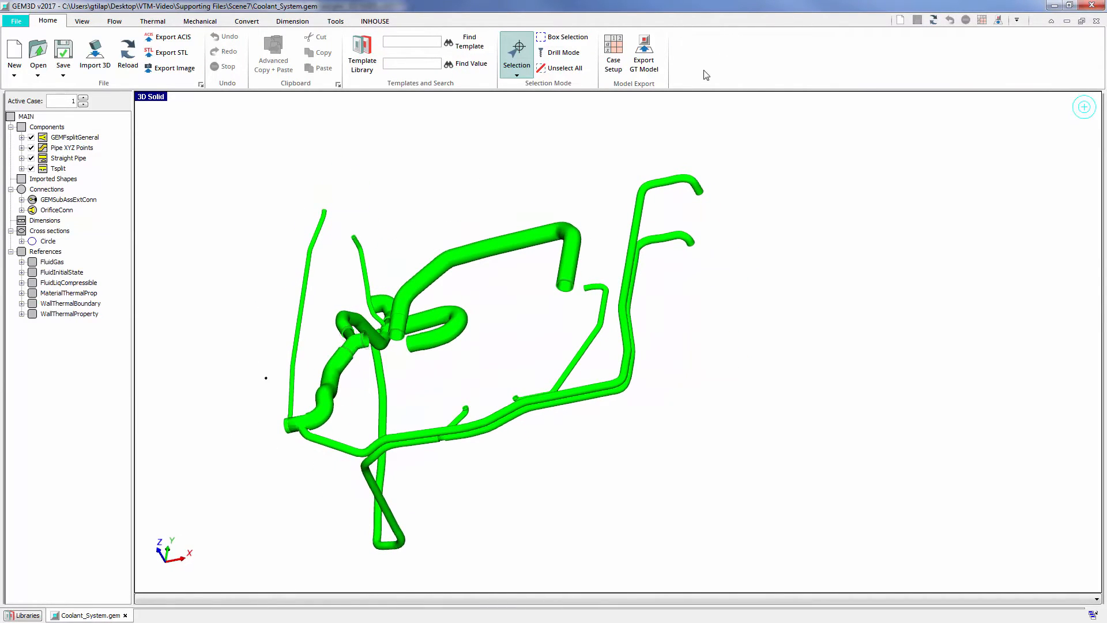
{"action": "mouse_move", "coordinate": [644, 54]}
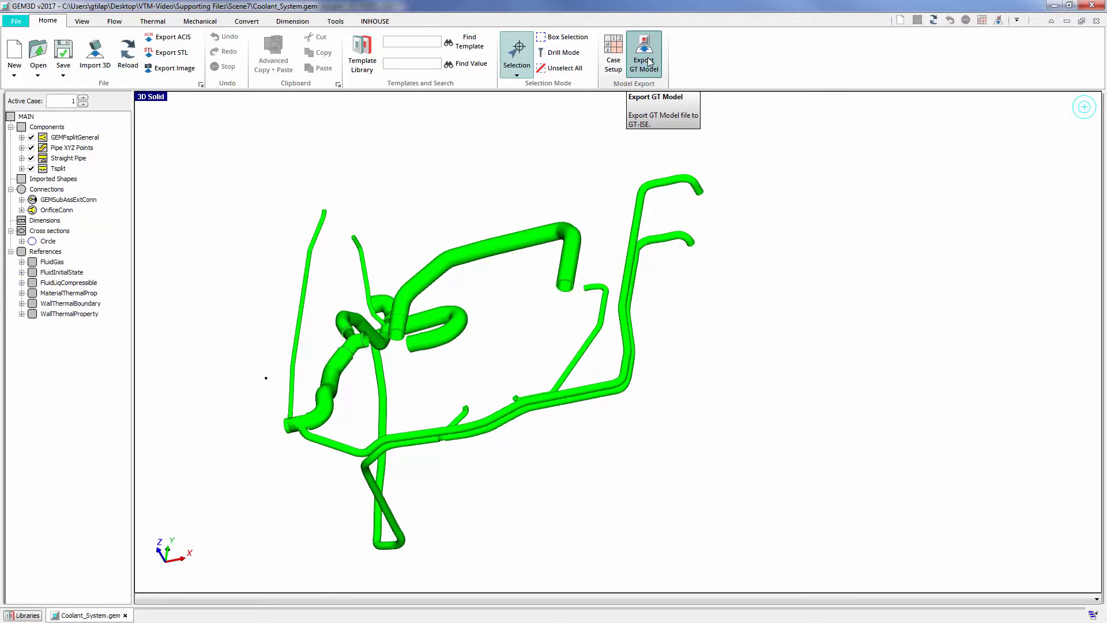
Export the coolant pipe network from GEM3D as a GT-ISE model.
{"action": "left_click", "coordinate": [643, 54]}
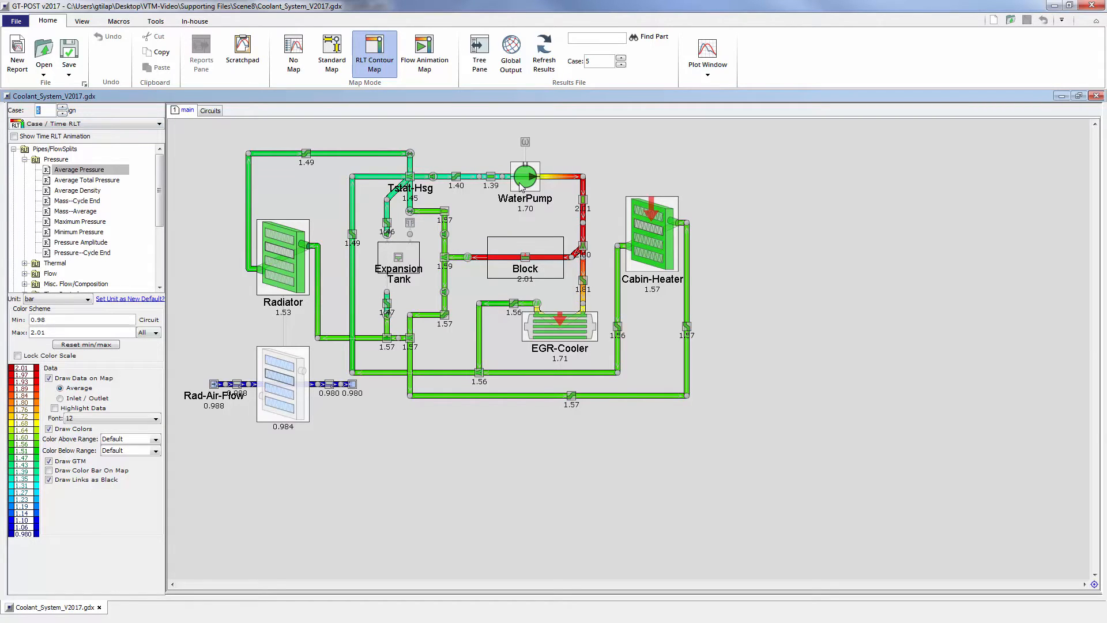
List the WaterPump's Case RLT results across all five cases from the Case 5 pressure map.
{"action": "left_click", "coordinate": [525, 176]}
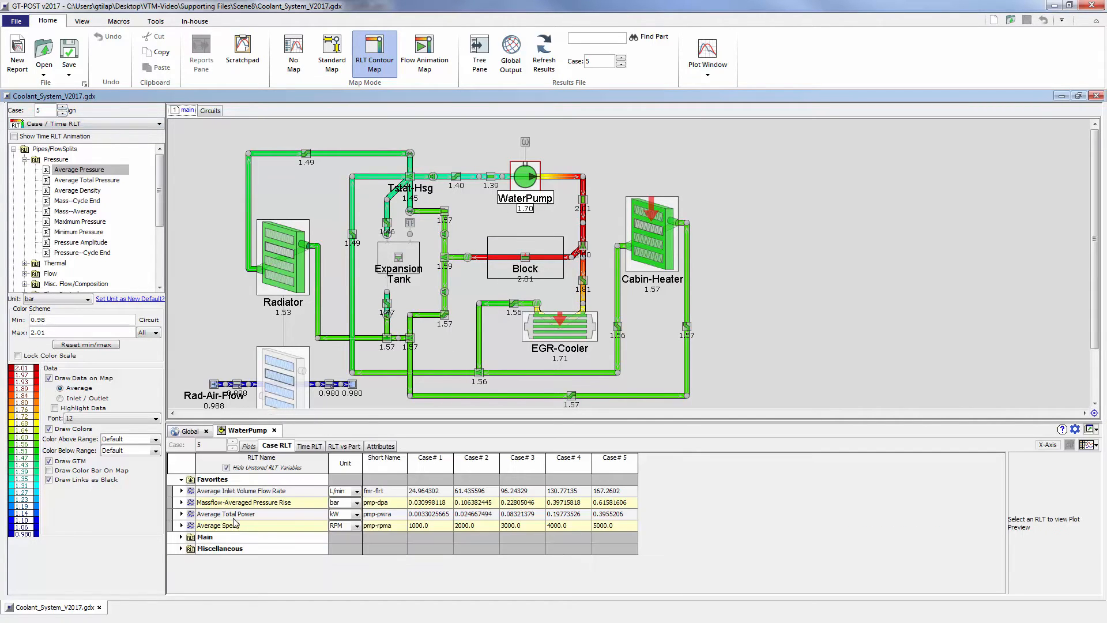
{"action": "left_click", "coordinate": [226, 513]}
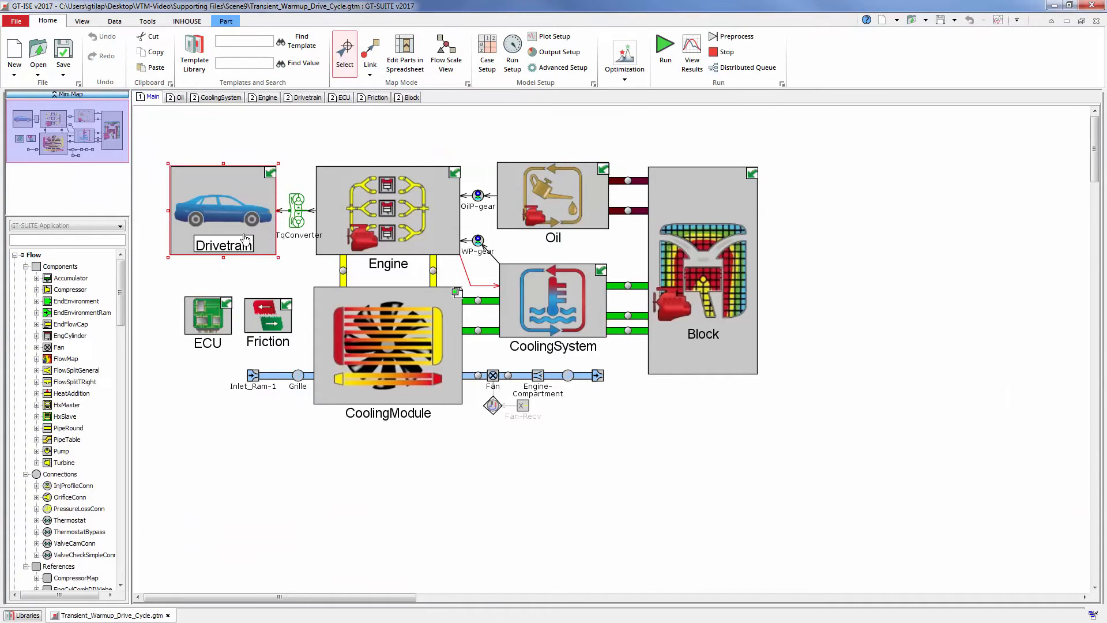
{"action": "left_click", "coordinate": [306, 97]}
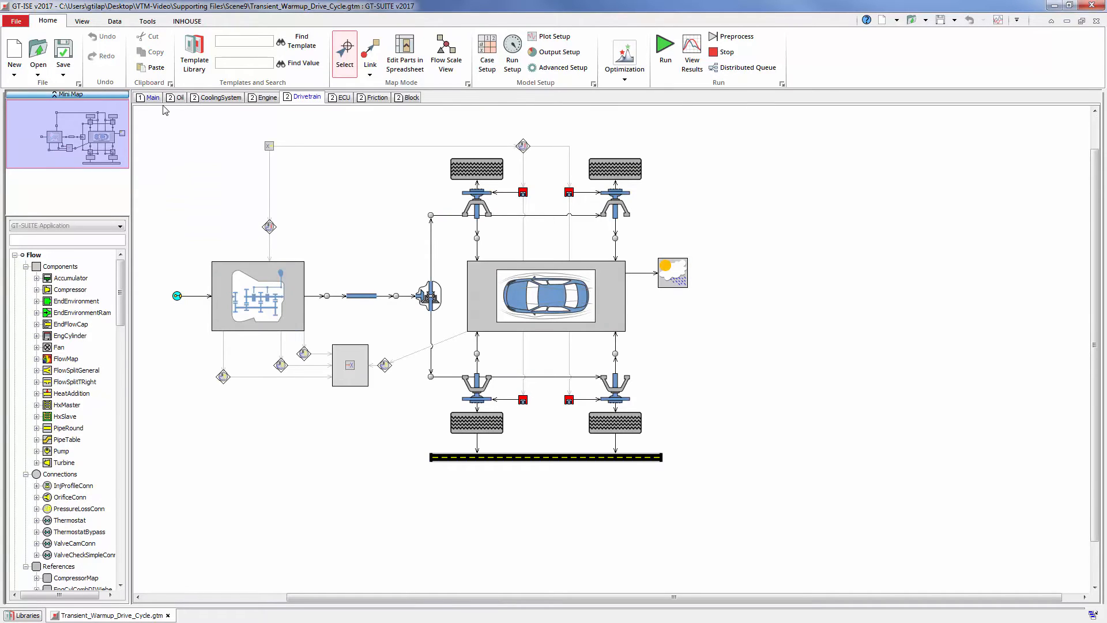
{"action": "left_click", "coordinate": [152, 96]}
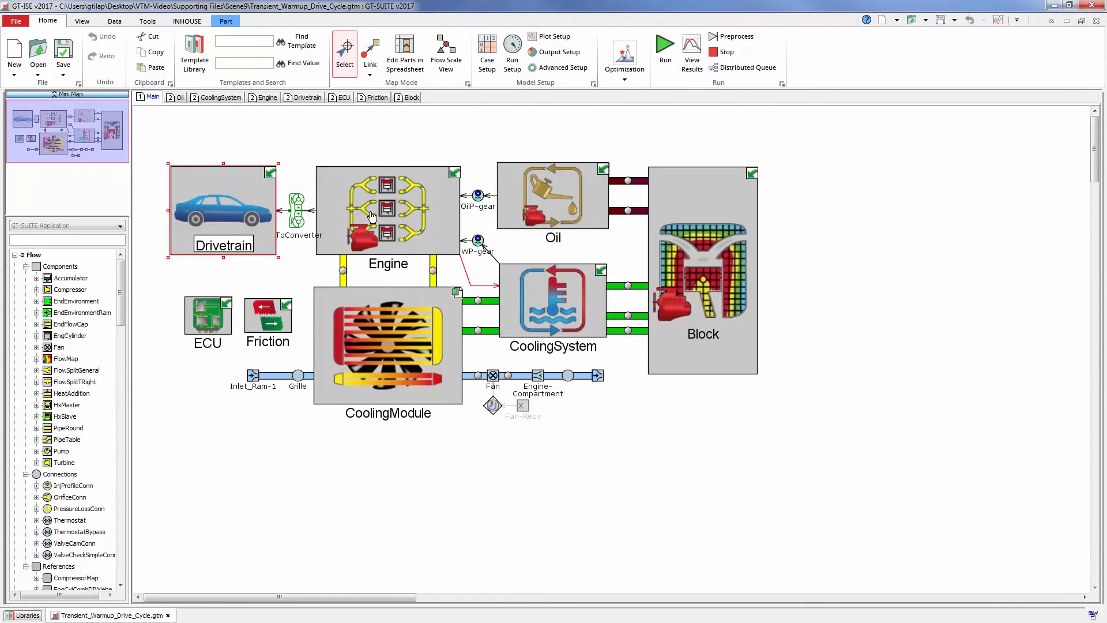
{"action": "left_click", "coordinate": [266, 97]}
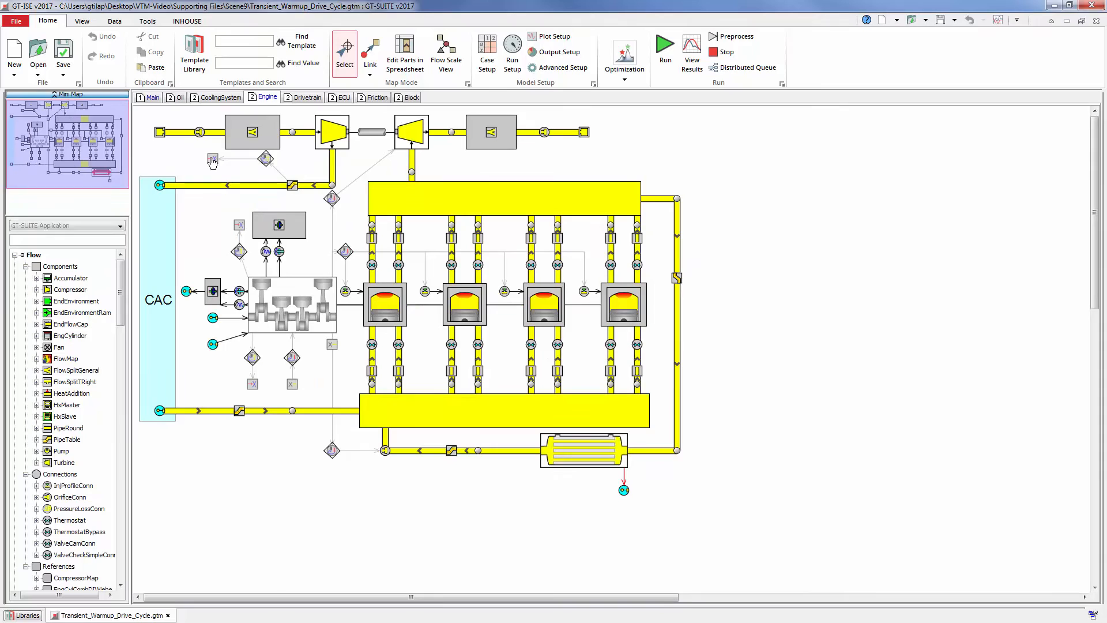
{"action": "left_click", "coordinate": [153, 97]}
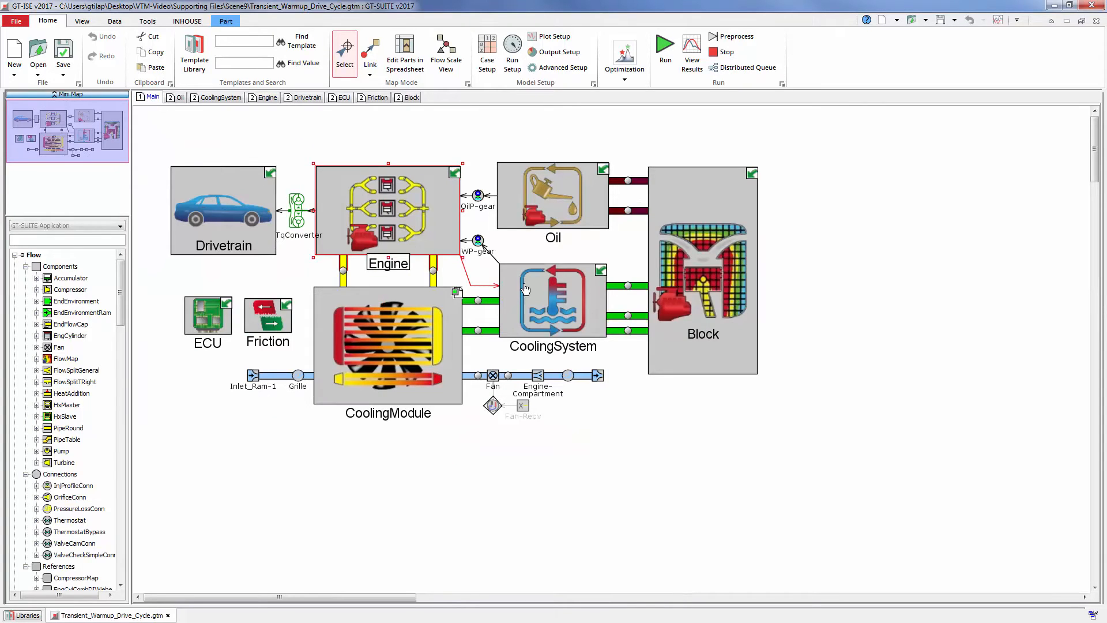
{"action": "left_click", "coordinate": [219, 97]}
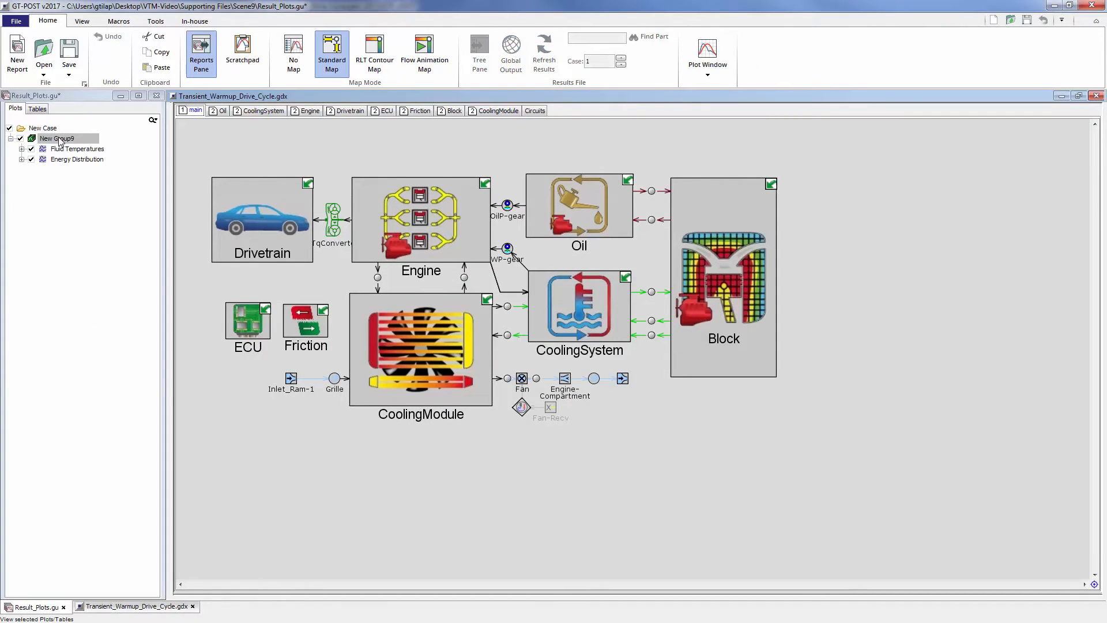
Show the New Group9 fluid temperatures plot and advance to the Energy Distribution chart.
{"action": "left_click", "coordinate": [707, 53]}
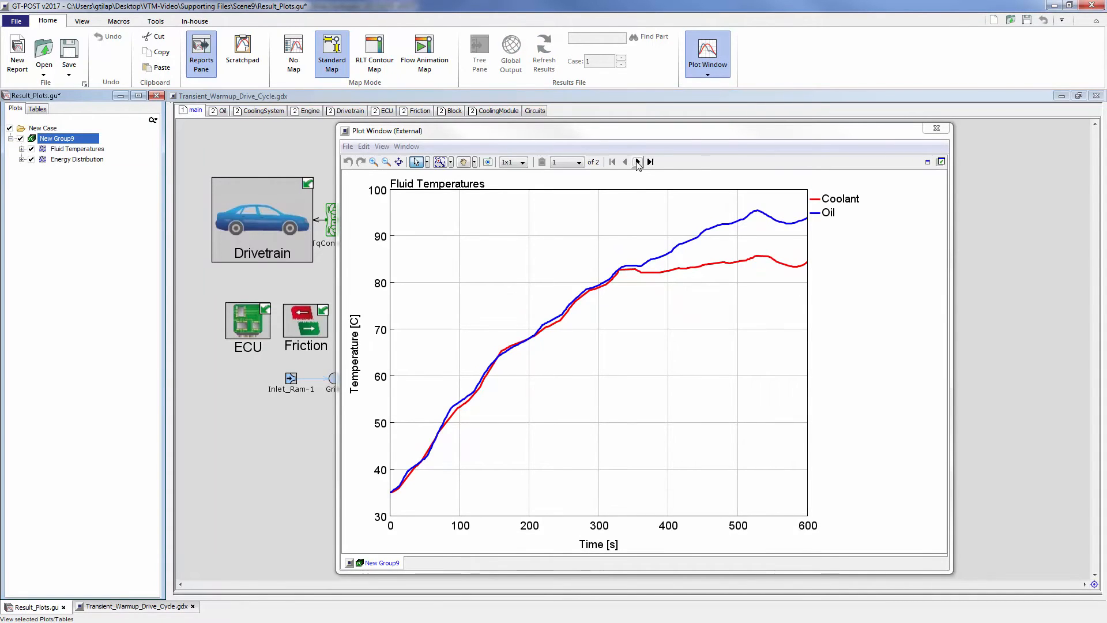
{"action": "left_click", "coordinate": [636, 162]}
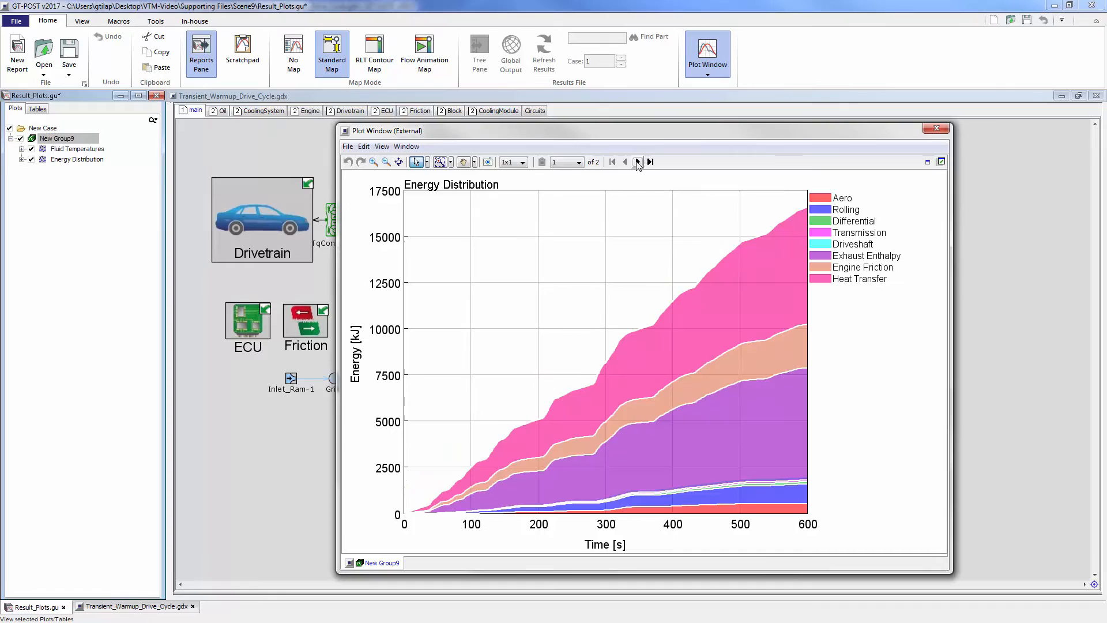
{"action": "left_click", "coordinate": [637, 162]}
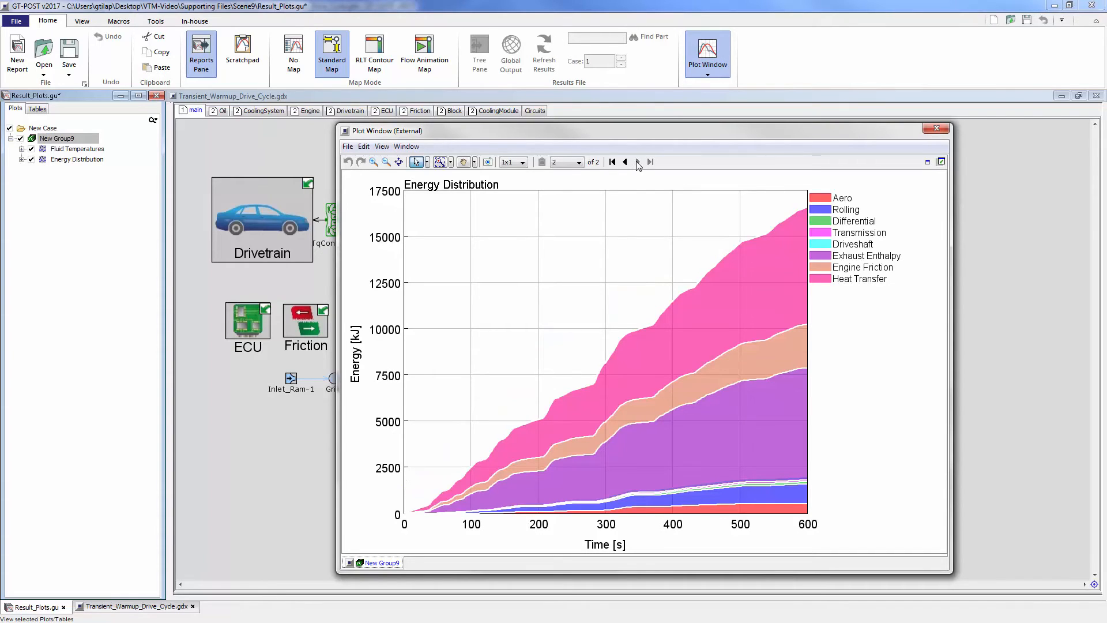